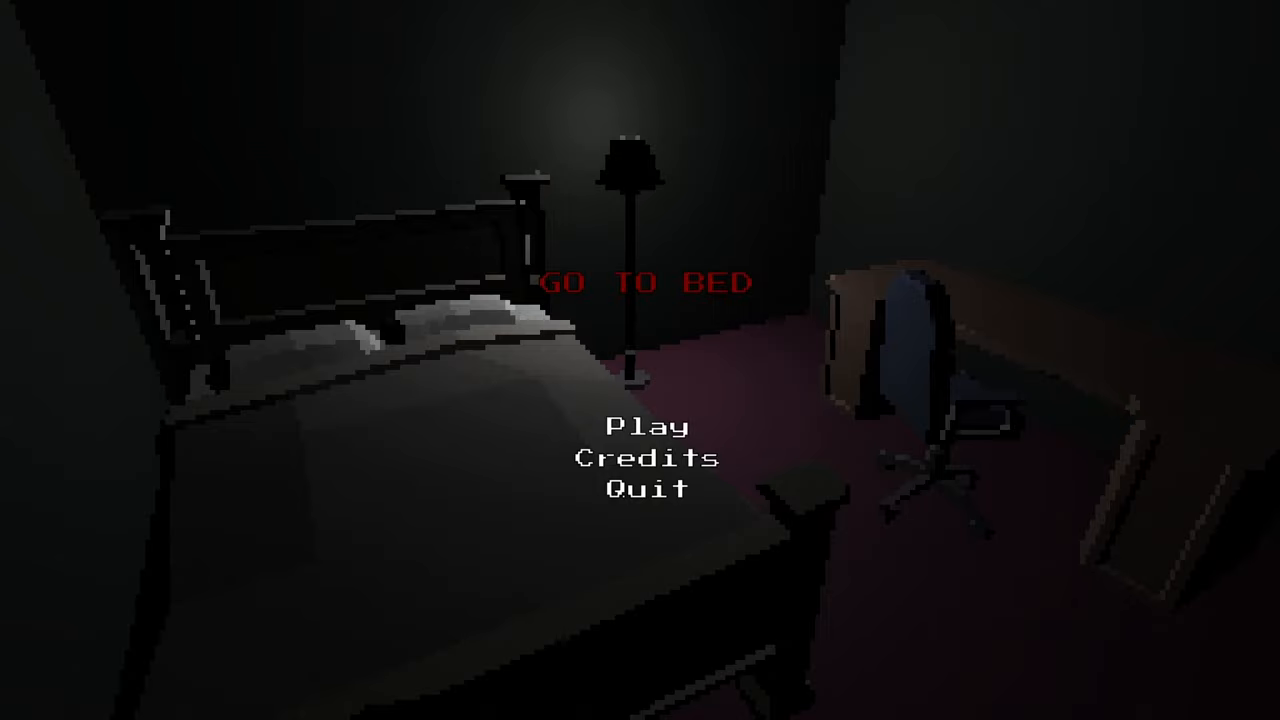
- Start a new game from the main menu and walk to the bedroom door
{"action": "left_click", "coordinate": [646, 428]}
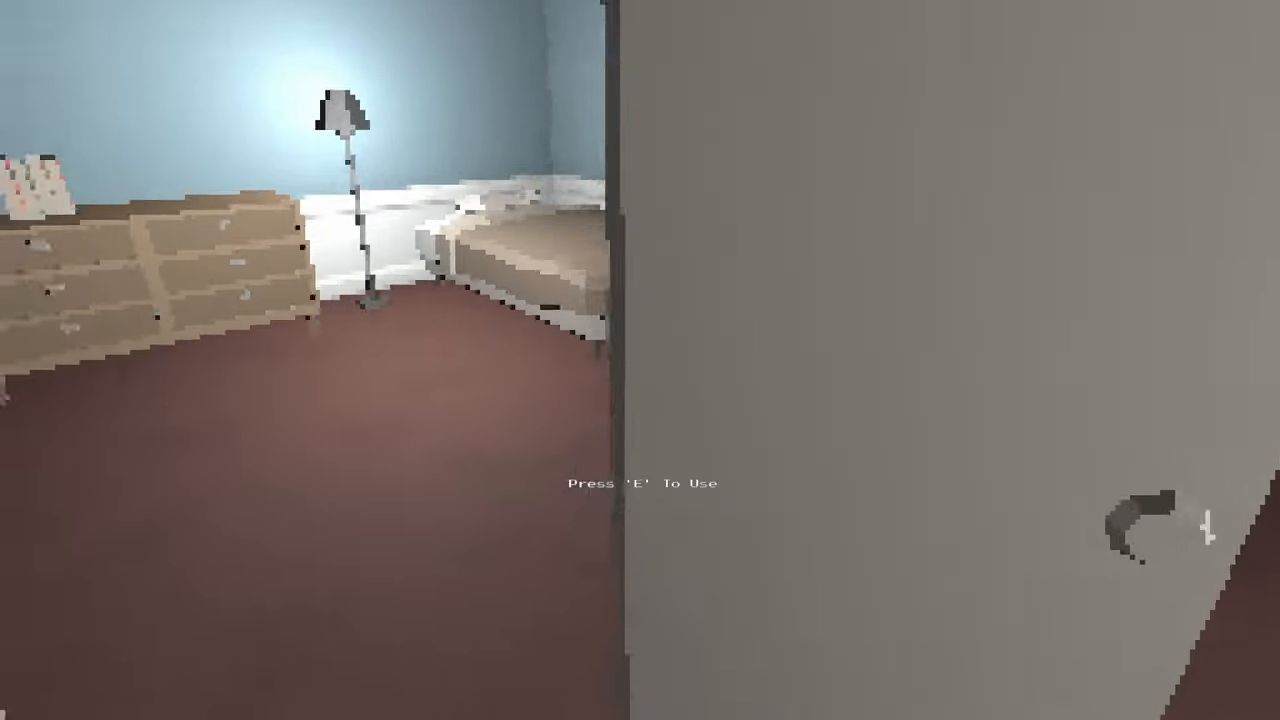
- Go to bed and answer the questions about locking the front door and hiding the knives
{"action": "key", "text": "e"}
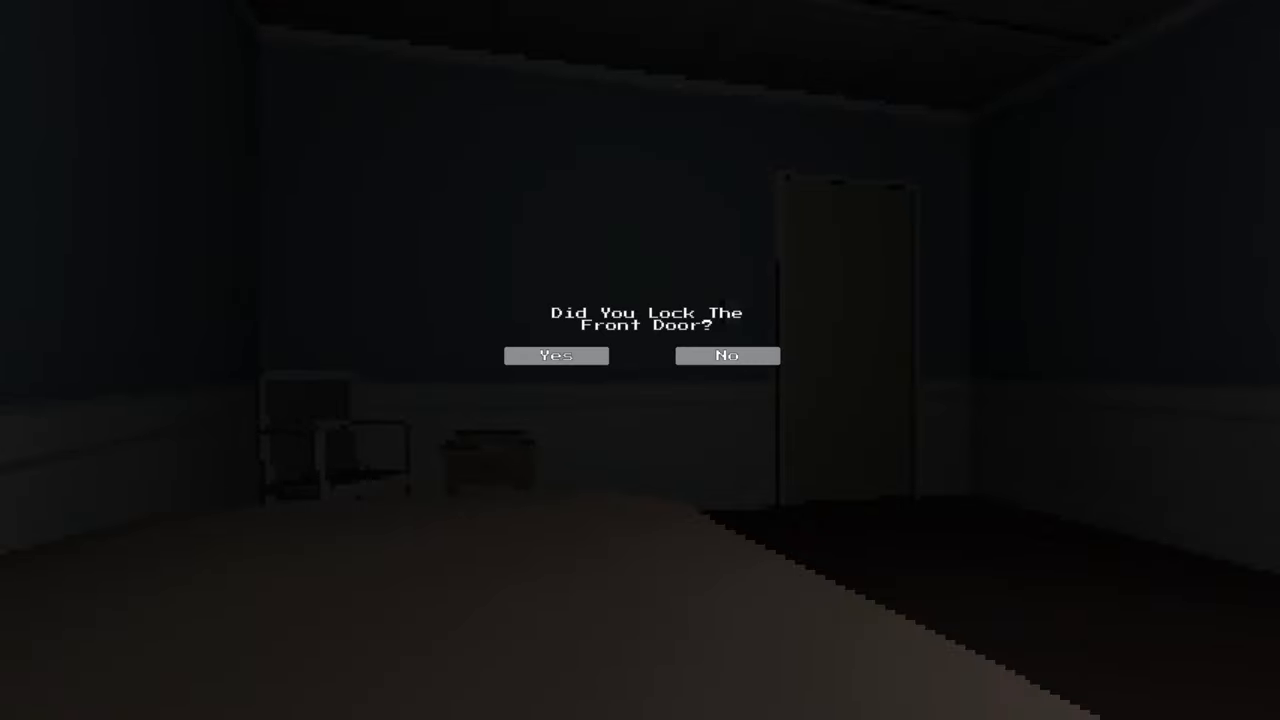
{"action": "left_click", "coordinate": [556, 356]}
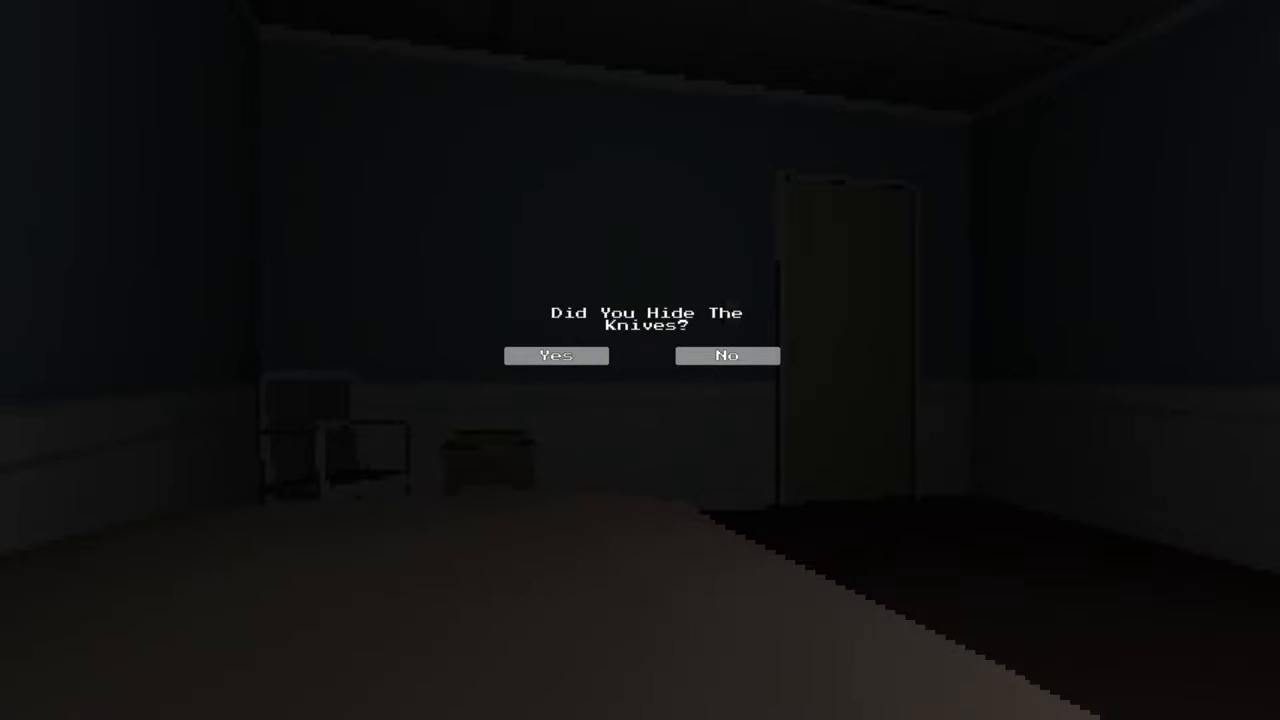
{"action": "left_click", "coordinate": [556, 356]}
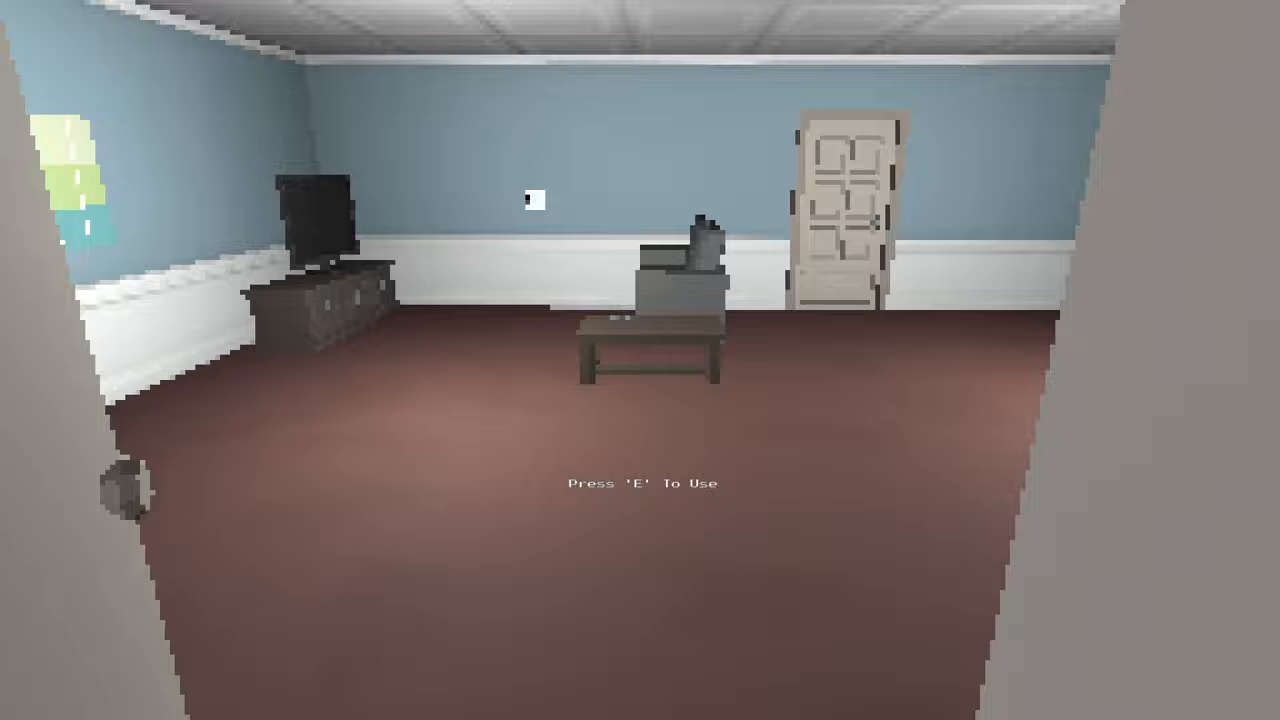
- Use the door and walk into the living room with the TV and coffee table
{"action": "key", "text": "e"}
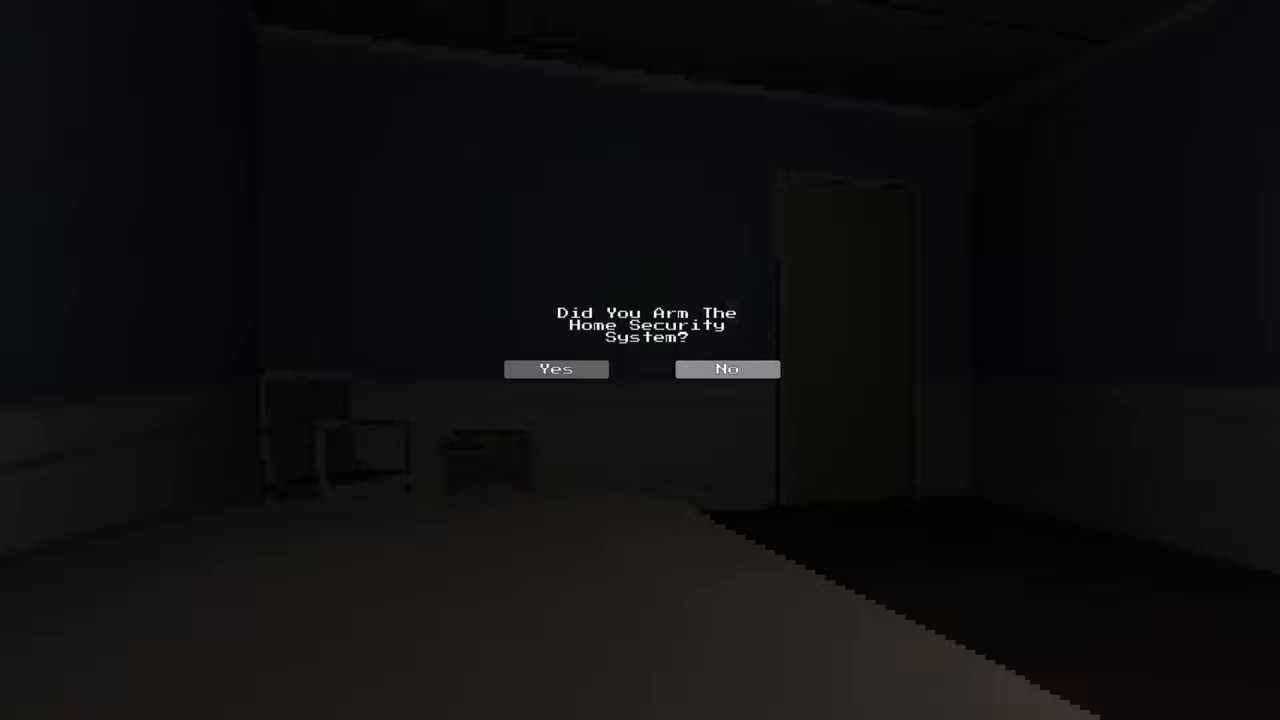
- Answer the security-system and knives questions Yes, then continue to the next situation
{"action": "left_click", "coordinate": [556, 368]}
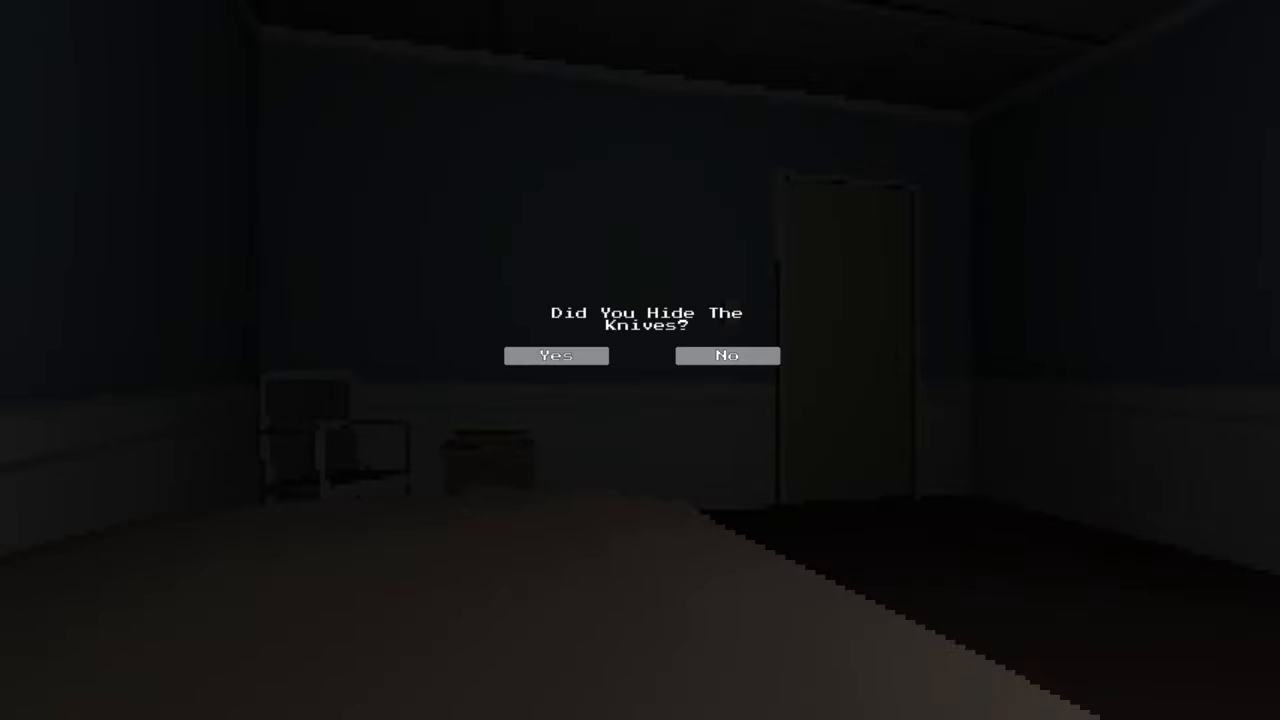
{"action": "left_click", "coordinate": [556, 356]}
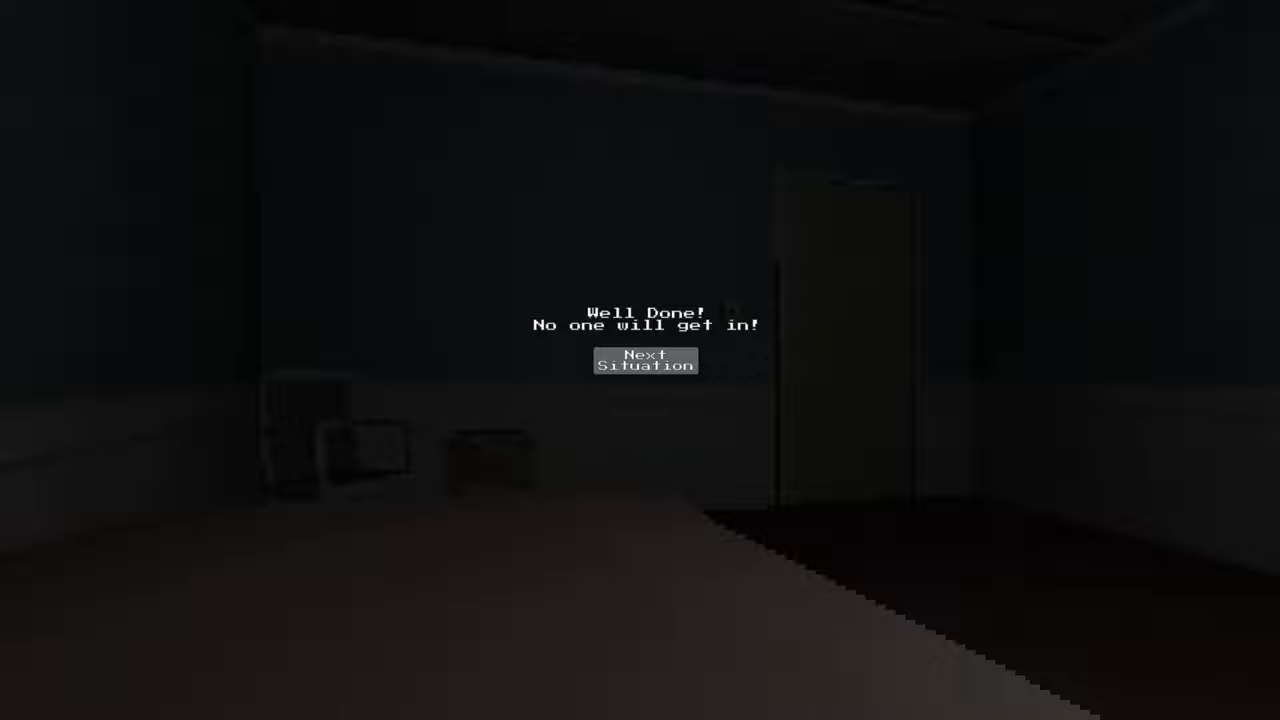
{"action": "left_click", "coordinate": [644, 364]}
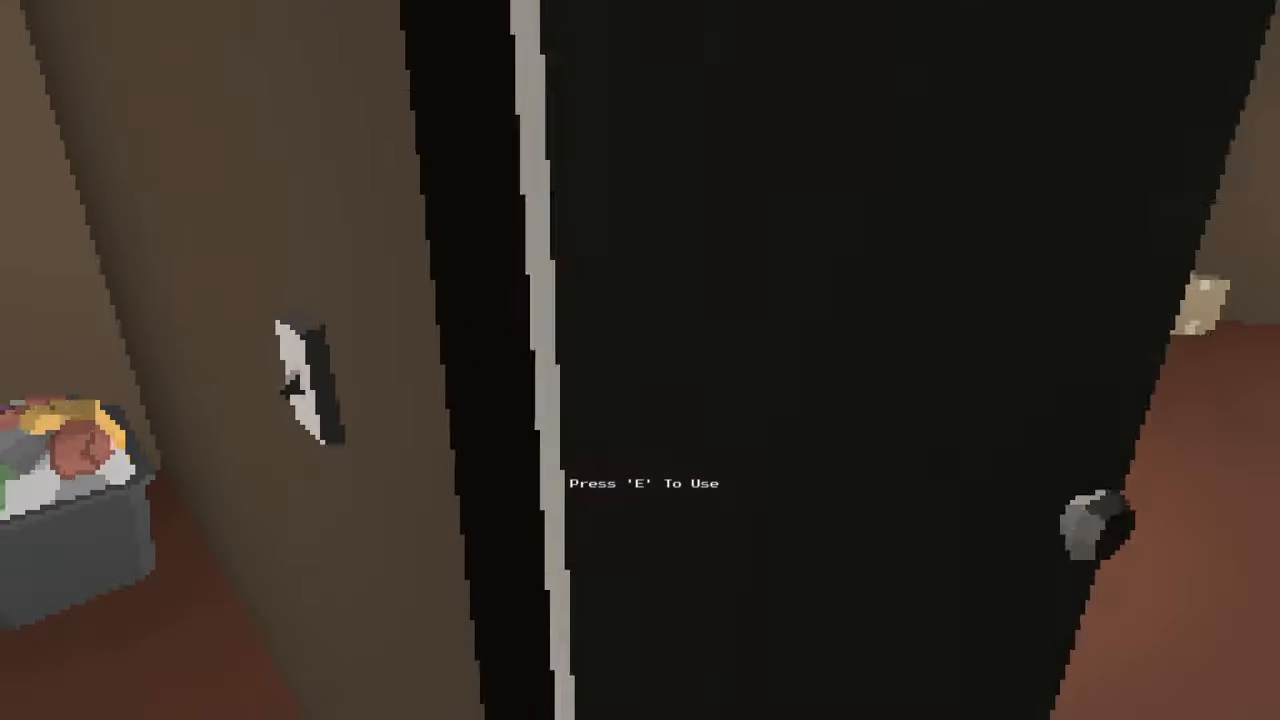
- Use the door, confirm Yes to going to bed, and continue to the next situation
{"action": "key", "text": "e"}
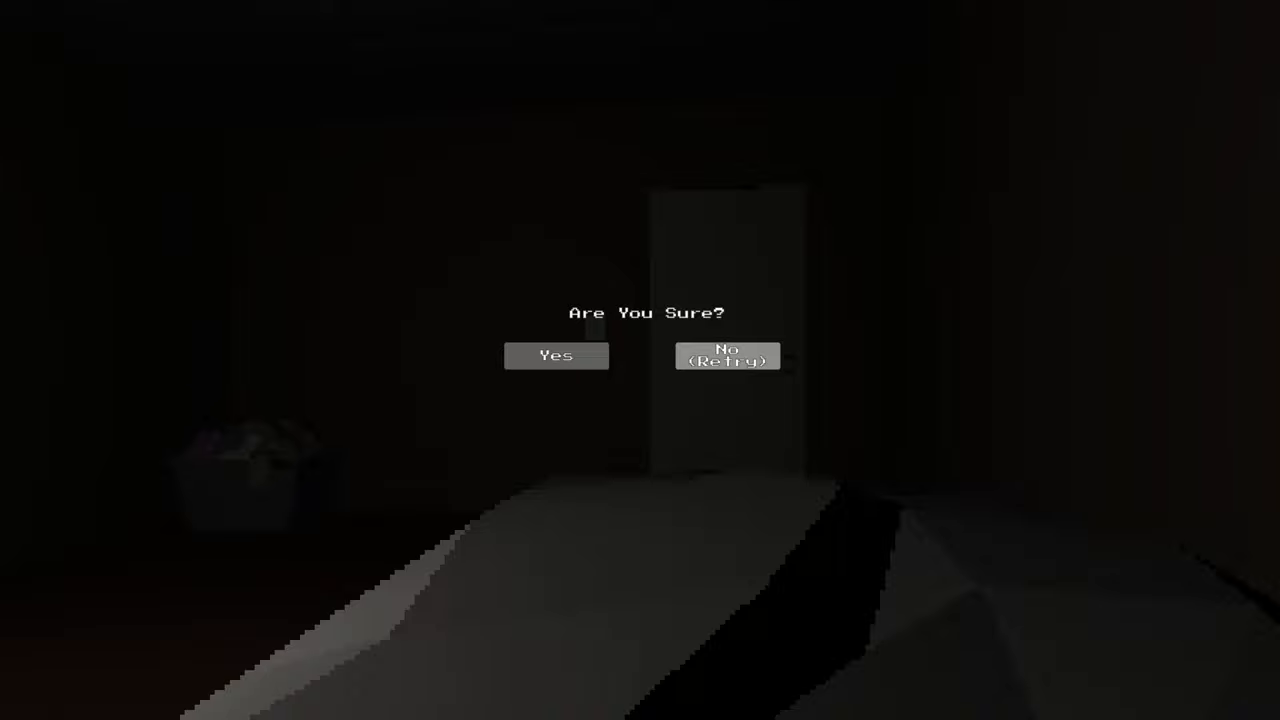
{"action": "left_click", "coordinate": [556, 356]}
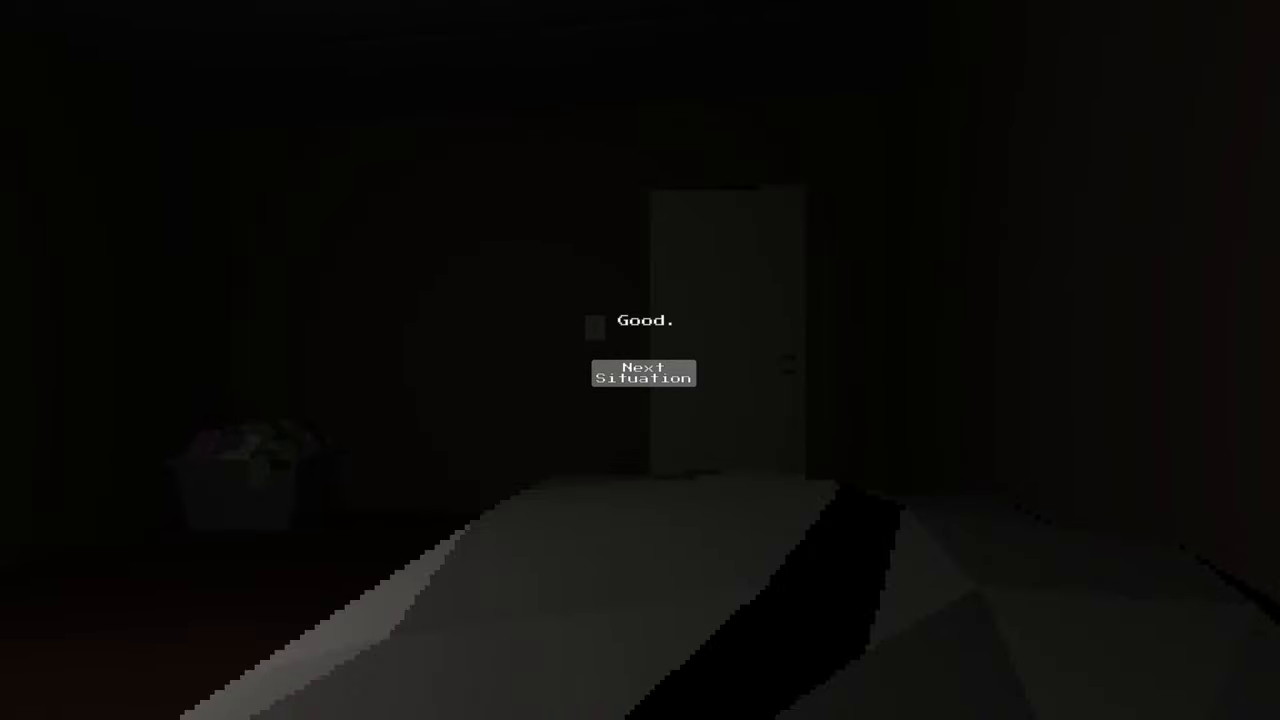
{"action": "left_click", "coordinate": [644, 374]}
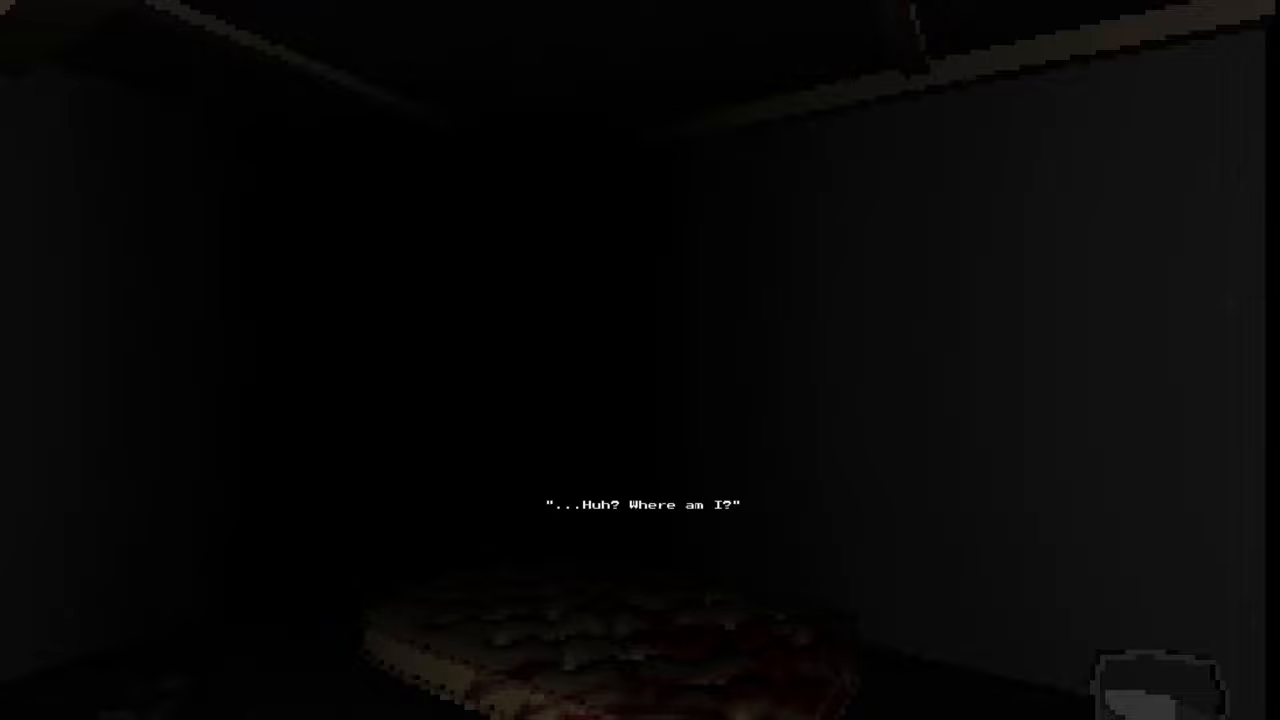